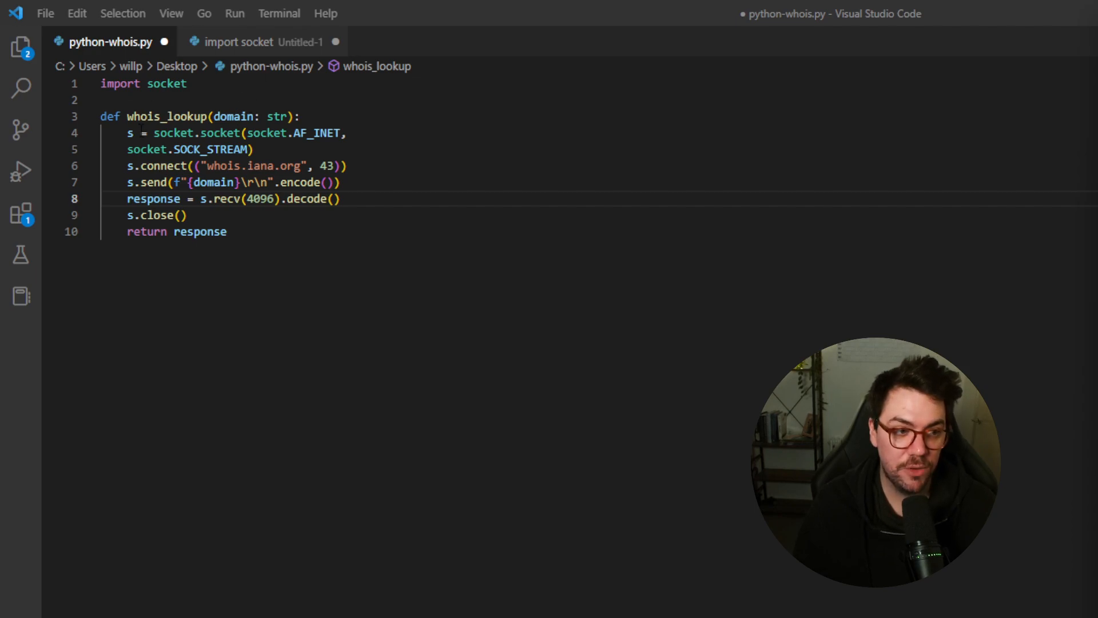
pyautogui.moveTo(268, 134)
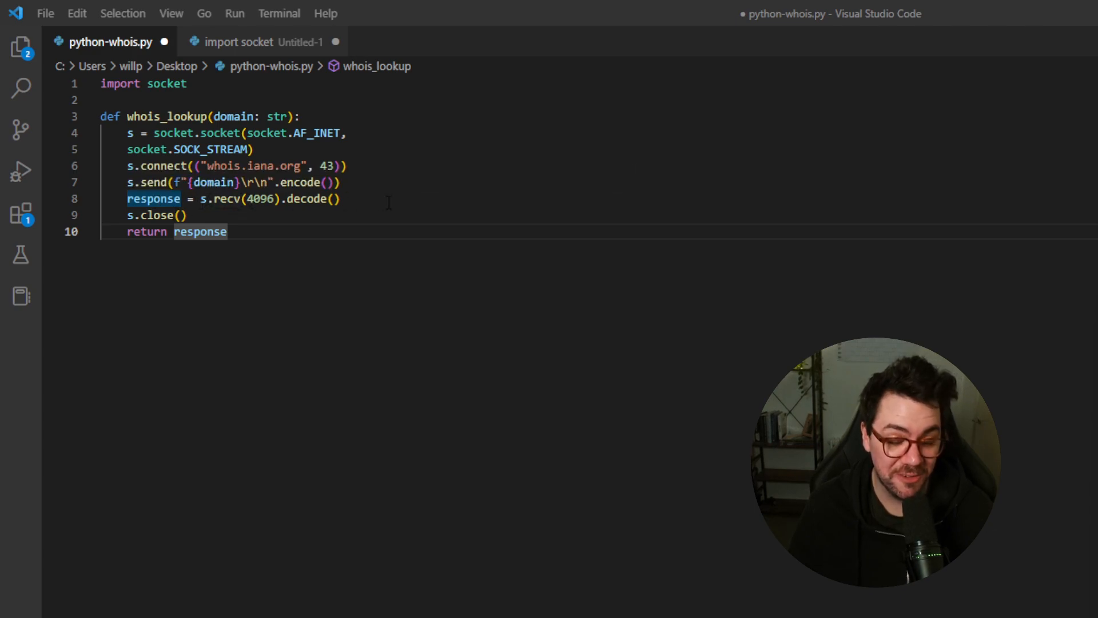
pyautogui.moveTo(518, 272)
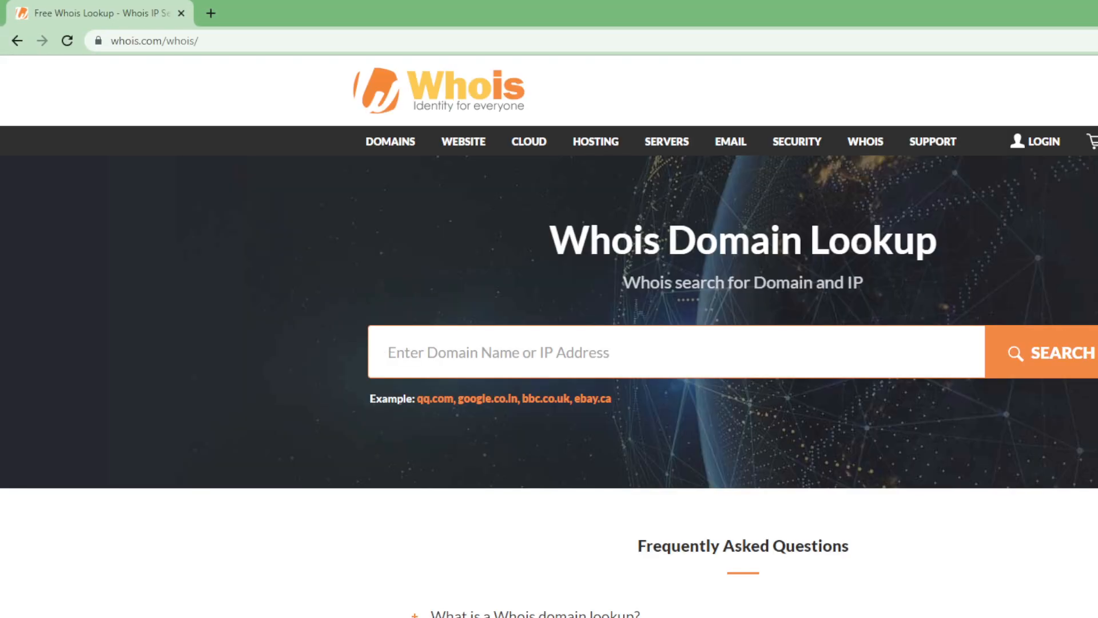
# Enter 'google.co.uk' in the whois.com domain lookup box
pyautogui.write('google.co.uk')
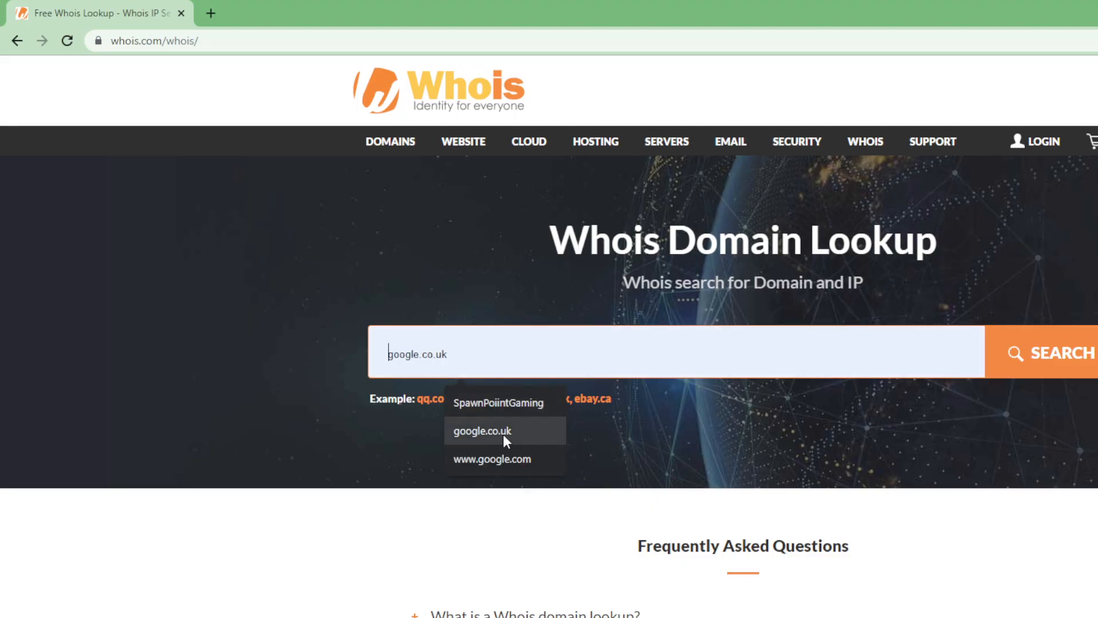
# Pick the google.co.uk suggestion to show its Markmonitor WHOIS record
pyautogui.click(481, 430)
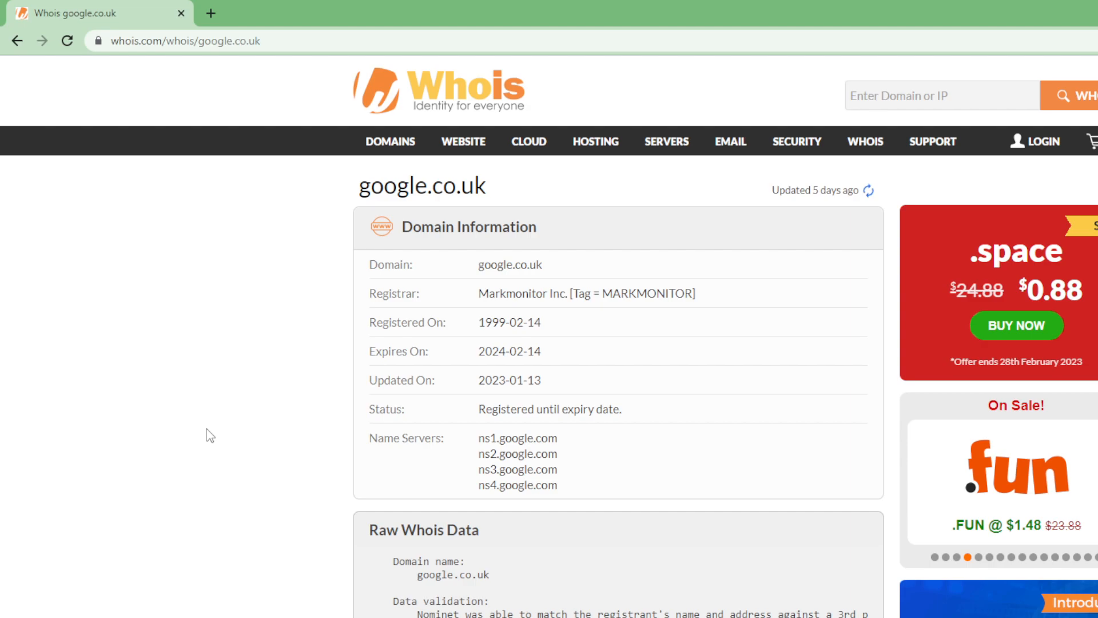